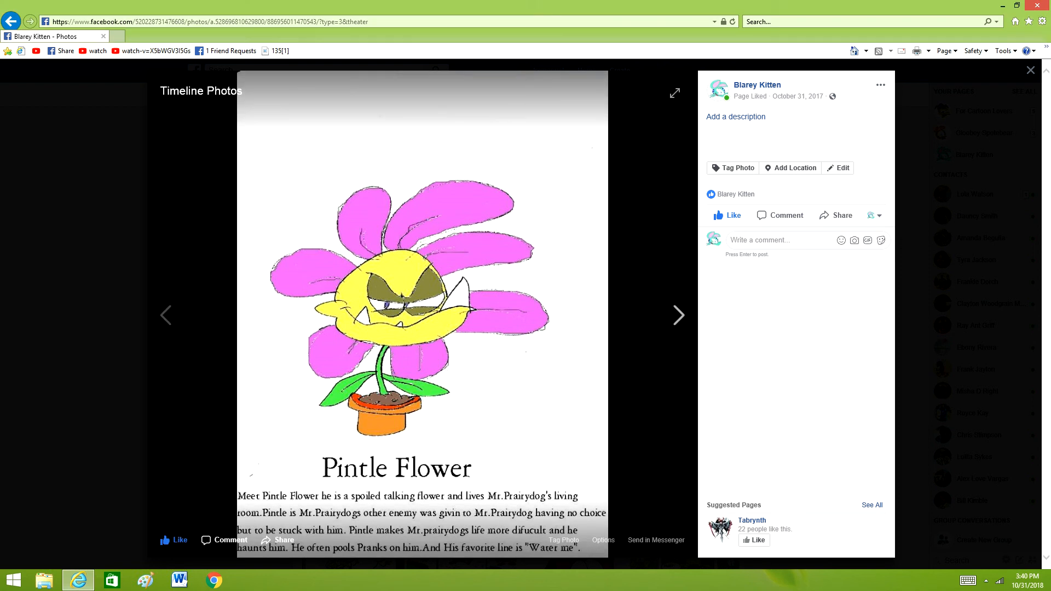
# - Advance from the Pintle Flower drawing to the next timeline photo
pyautogui.click(678, 316)
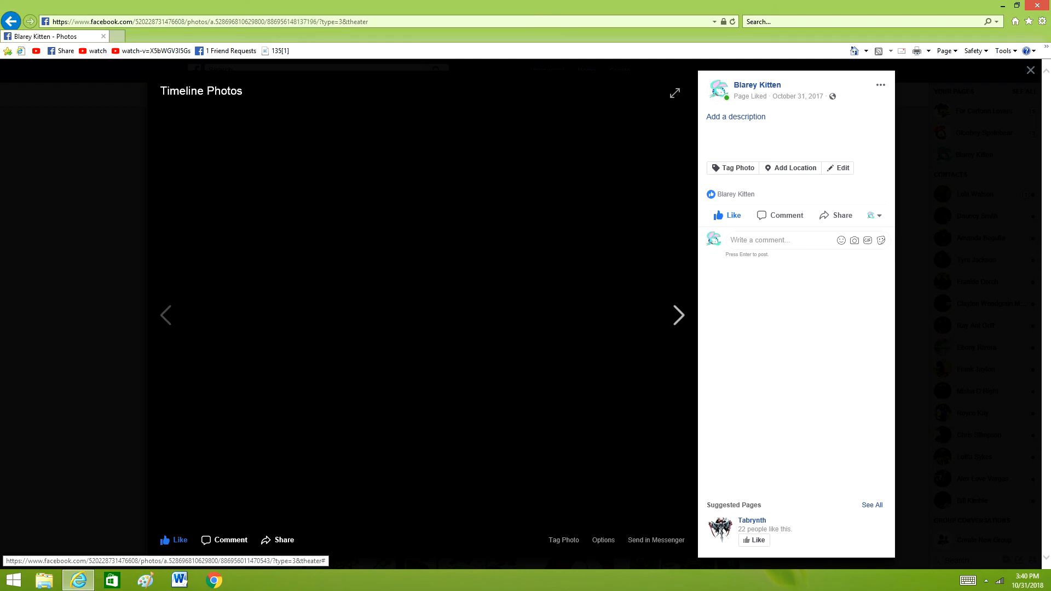